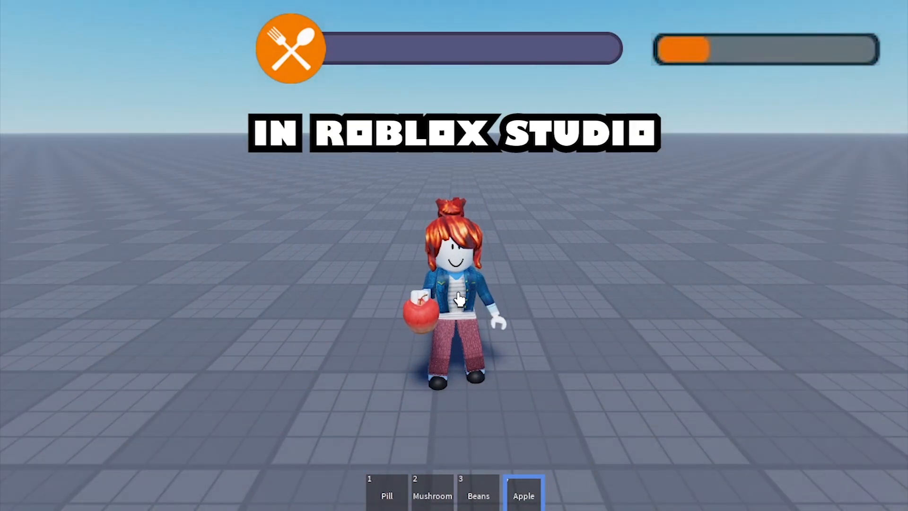
Step: Insert a ScreenGui under StarterGui and name it HungerGui
click(525, 494)
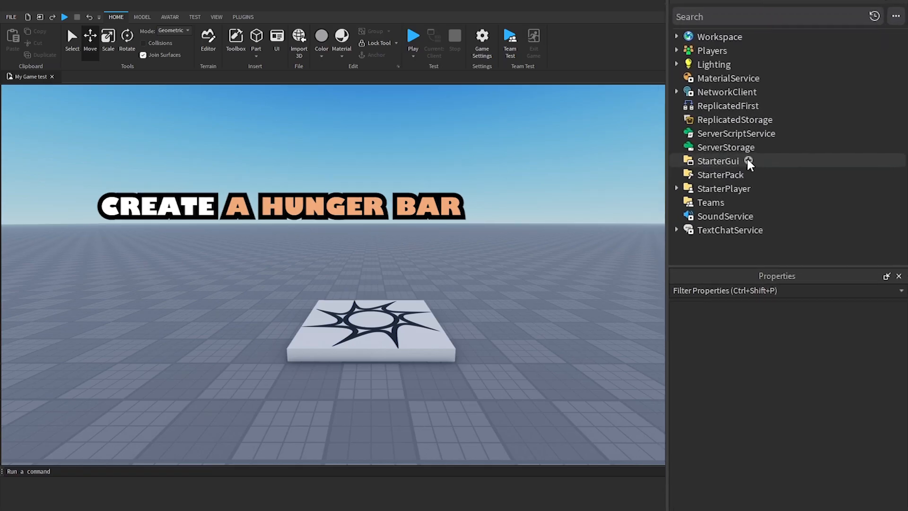
click(748, 161)
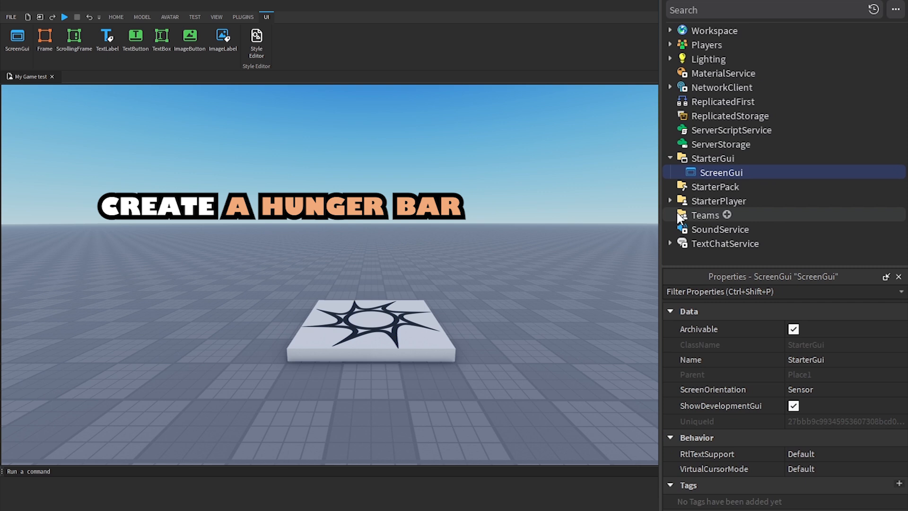
double_click(721, 172)
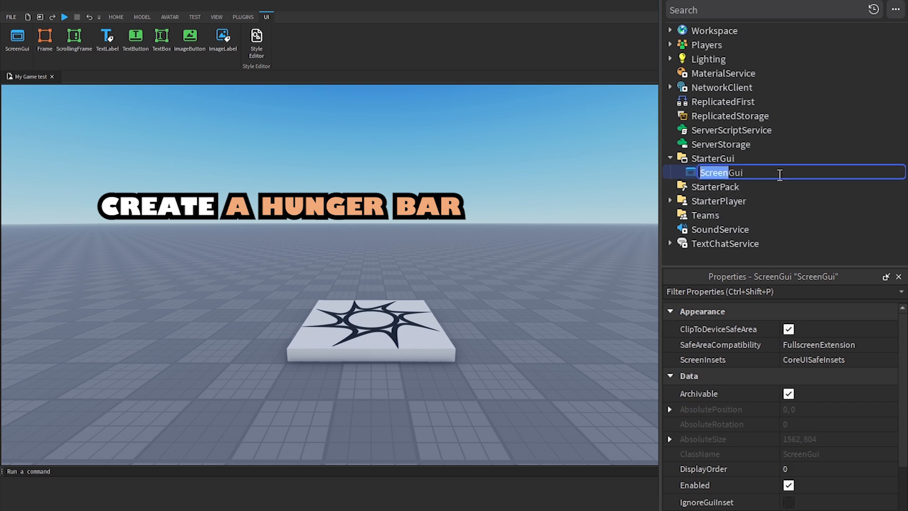
text(HungerGui)
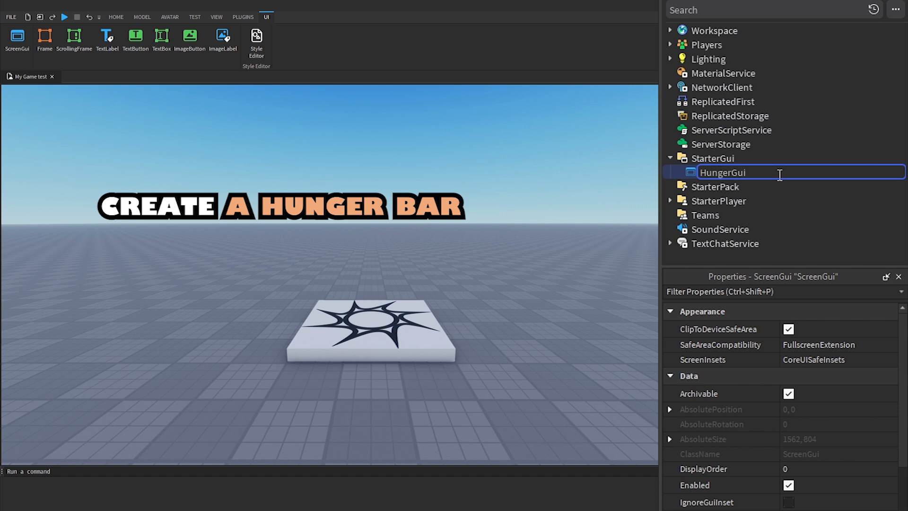
Step: Add a HungerBarBackground frame inside HungerGui, with a HungerBar frame nested inside it
click(754, 172)
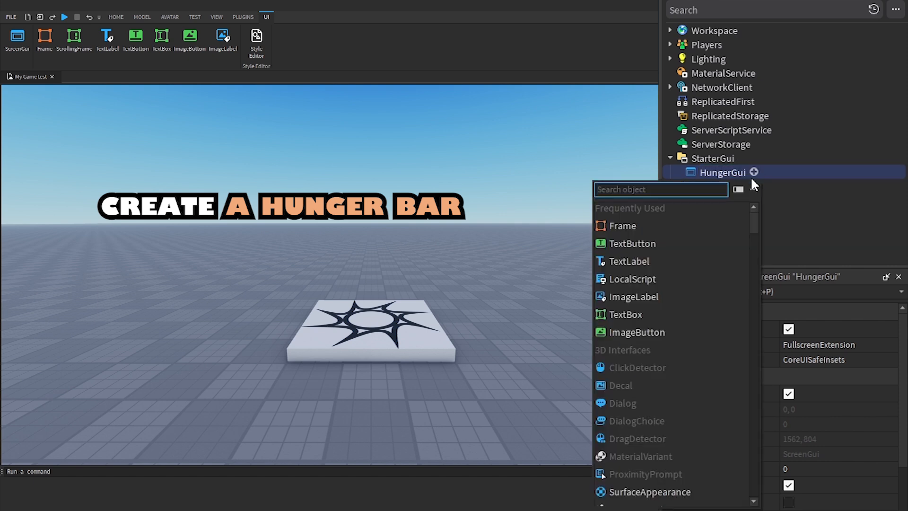
click(622, 225)
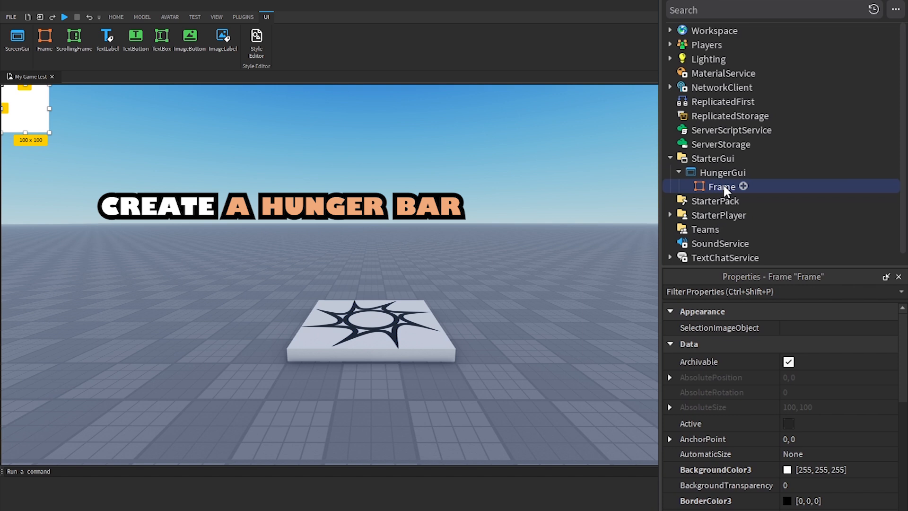
text(HungerBarBackground)
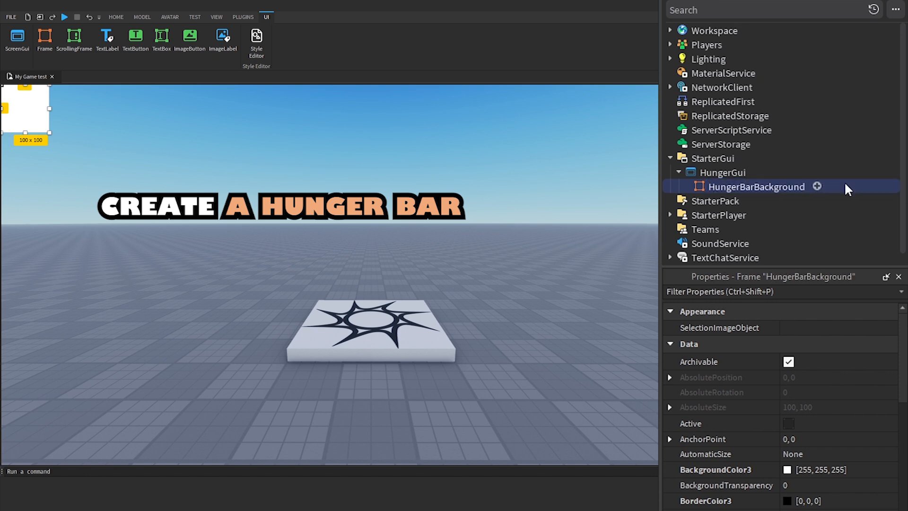
click(816, 187)
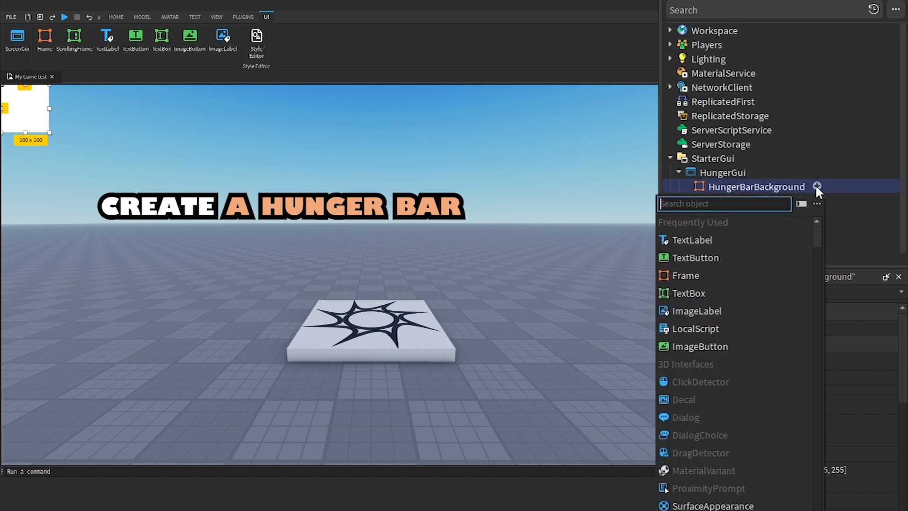
click(685, 275)
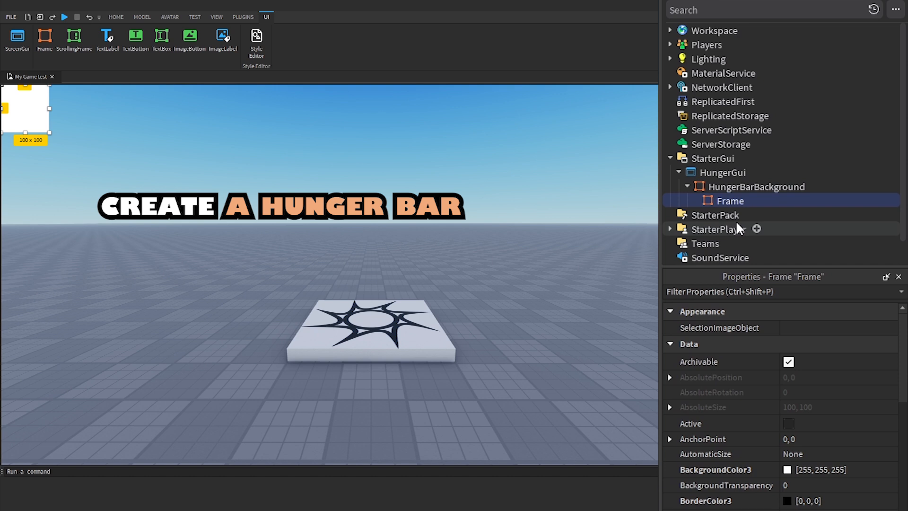
double_click(730, 200)
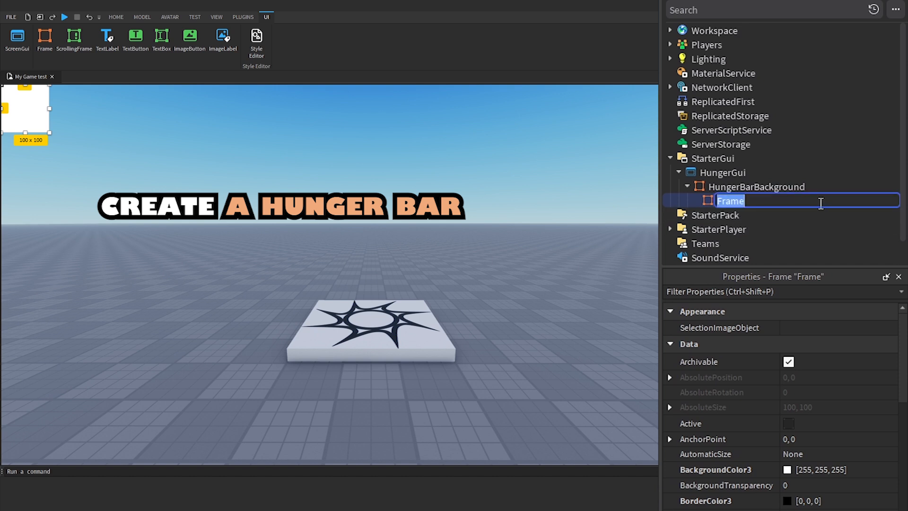
text(HungerBar)
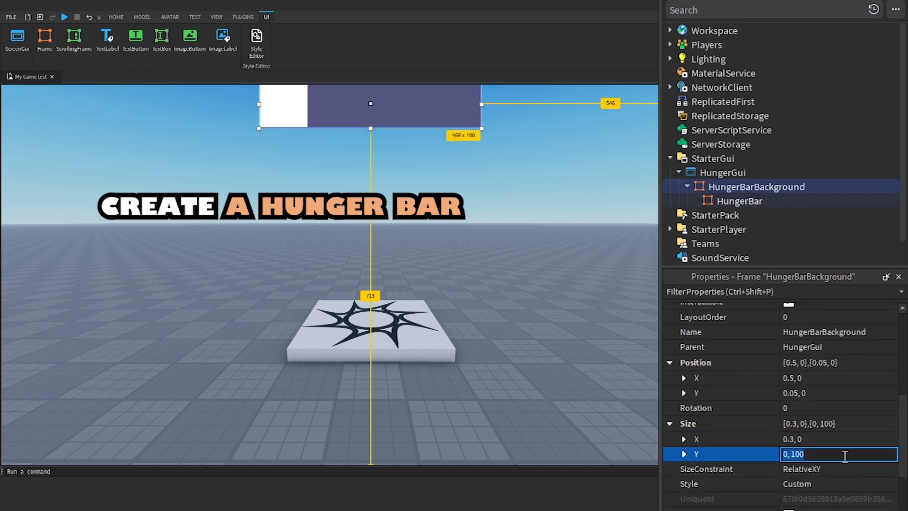
Step: Start editing the HungerBarBackground frame's height in the Properties panel
click(739, 201)
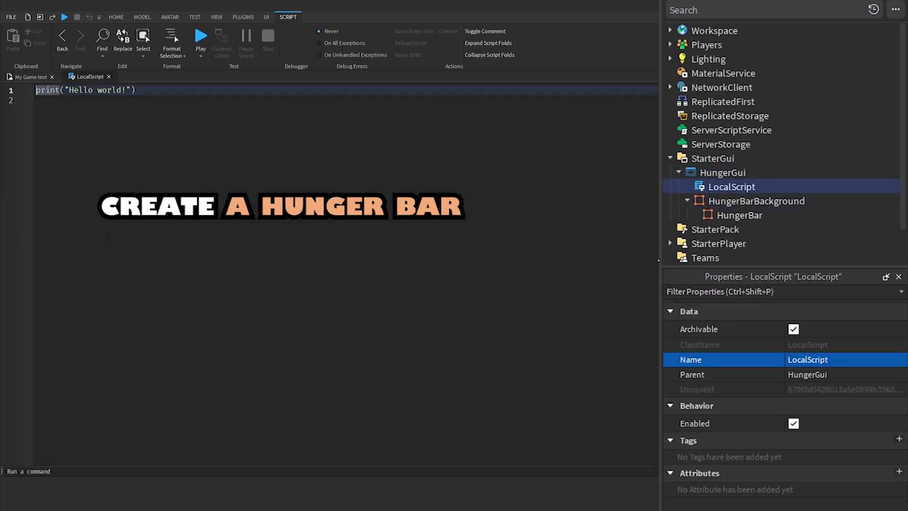
Step: Rename the new LocalScript inside HungerGui to HungerGui
double_click(731, 186)
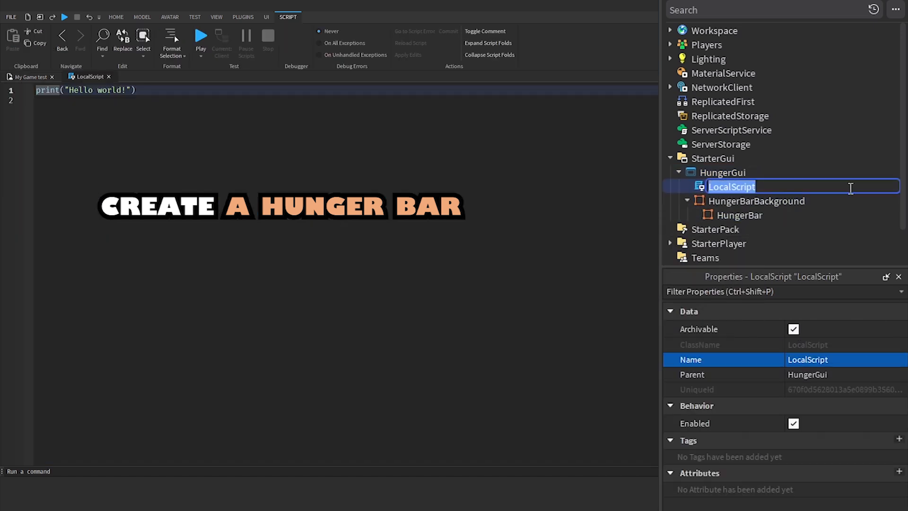
text(HungerGui)
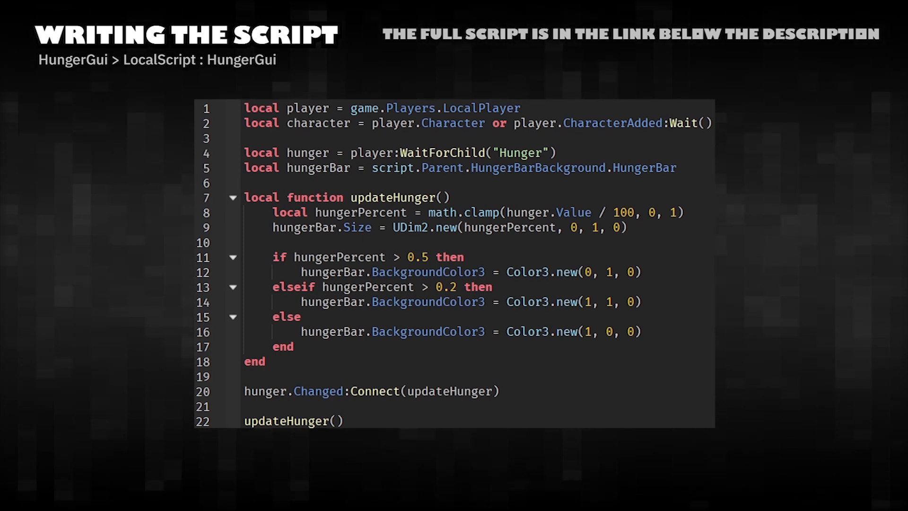
Step: Select text in the HungerGui script editor to enter the updateHunger code
drag(244, 107, 713, 122)
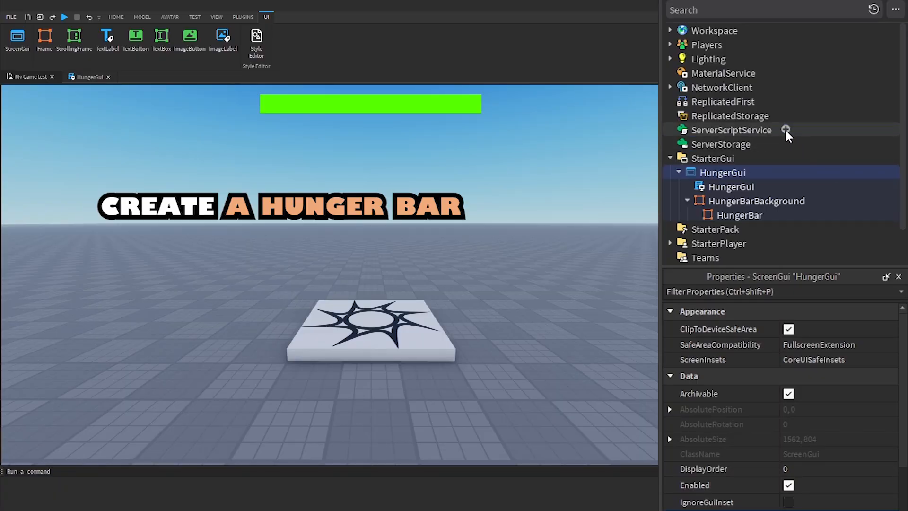
Step: Insert a Script into ServerScriptService and name it HungerSystem
click(732, 130)
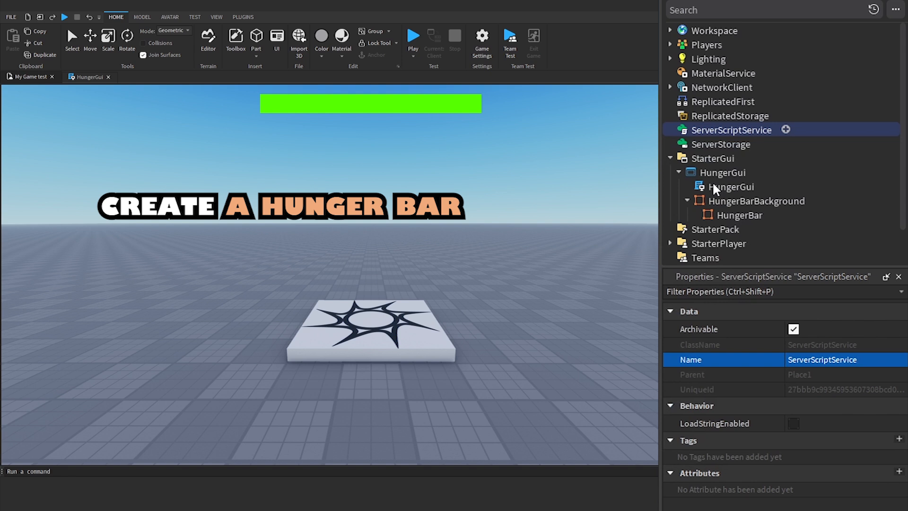
click(787, 130)
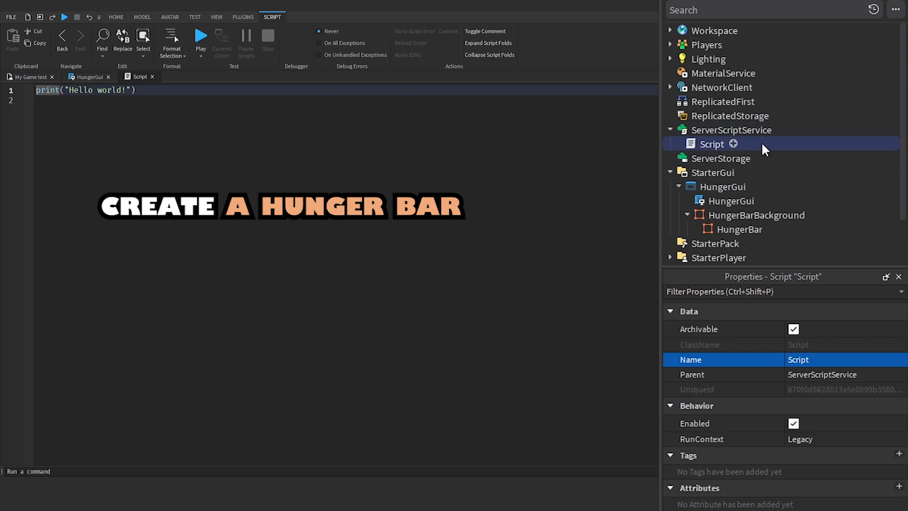
text(Hunger")
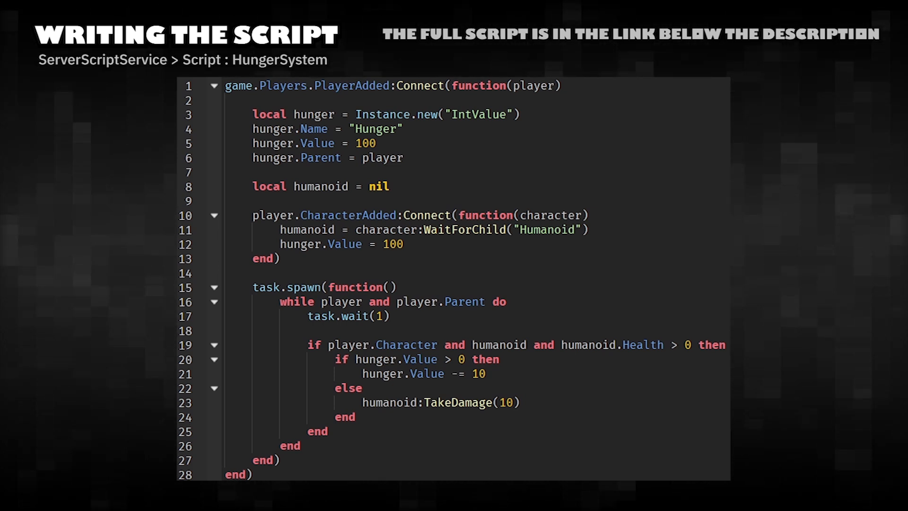
Step: Select code in the HungerSystem script to write the PlayerAdded hunger loop
triple_click(393, 86)
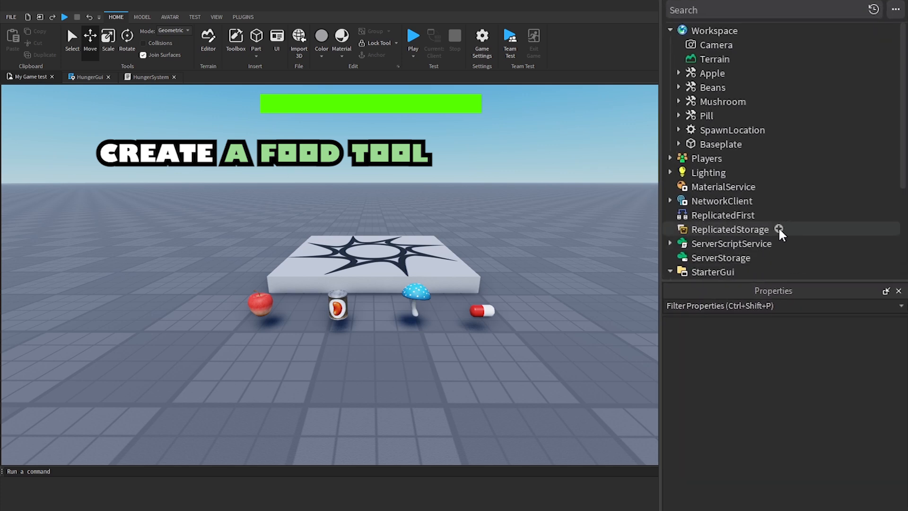
Step: Insert a RemoteEvent into ReplicatedStorage and name it EatFoodEvent
click(778, 230)
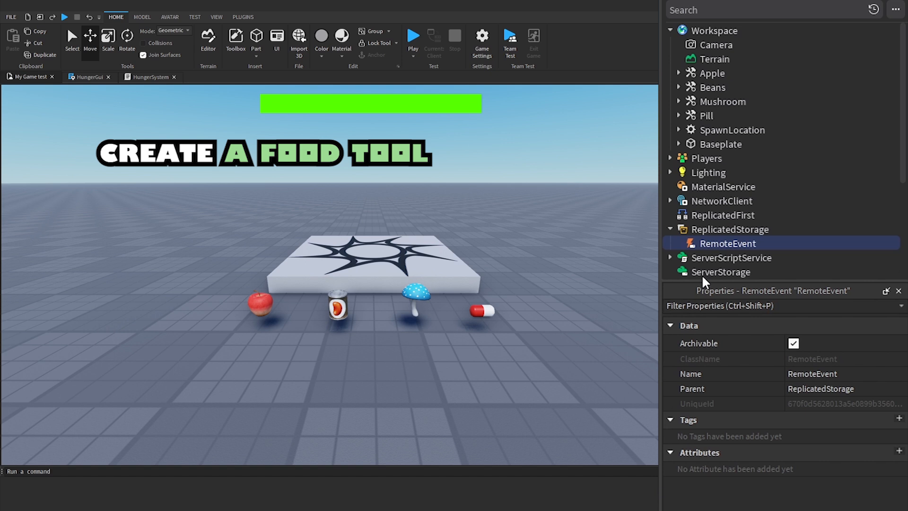
double_click(728, 243)
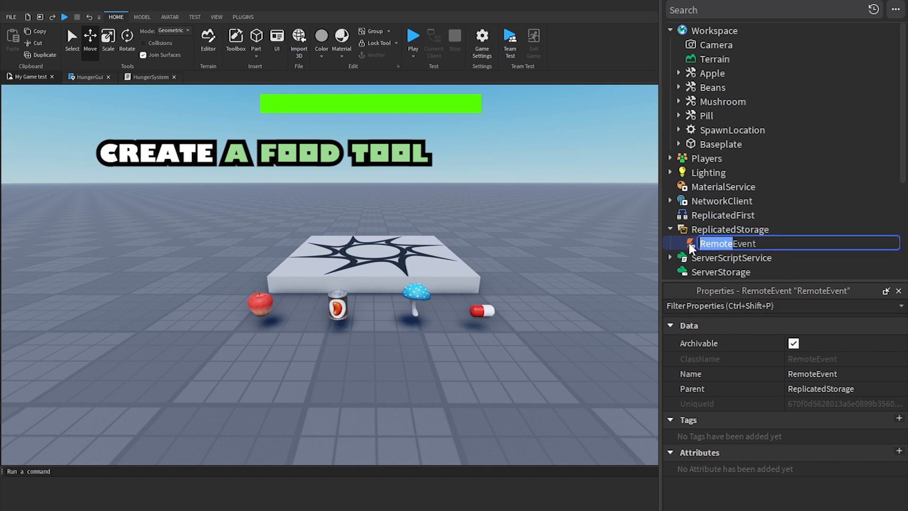
text(EatEvent)
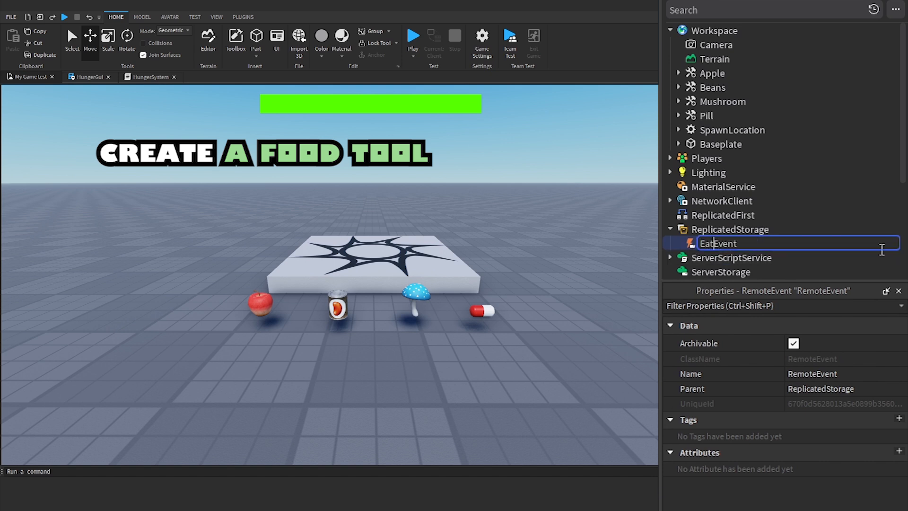
text(EatFoodEvent)
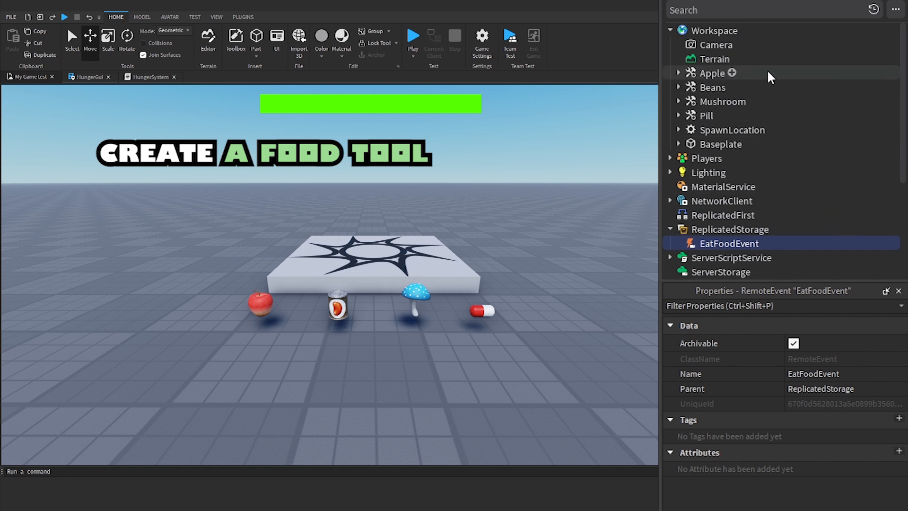
Step: Add a number attribute named HungerValue to the Apple tool
click(712, 73)
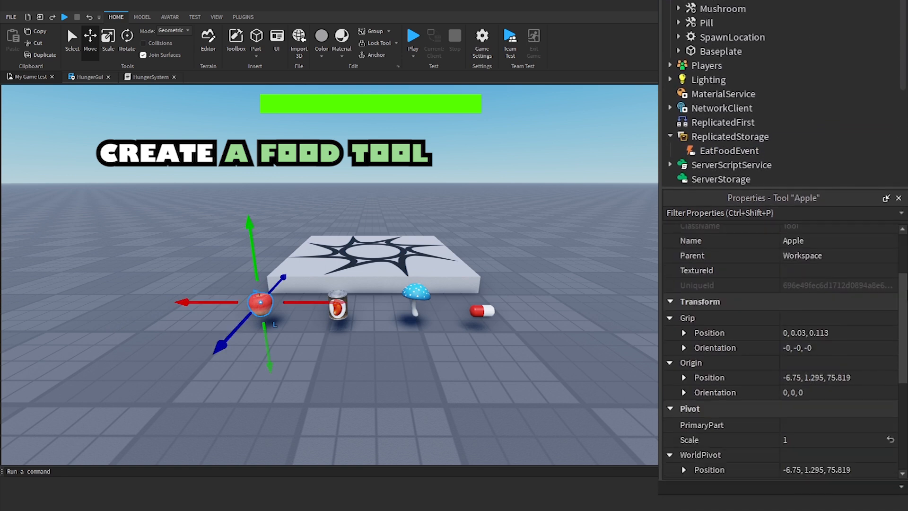
click(888, 451)
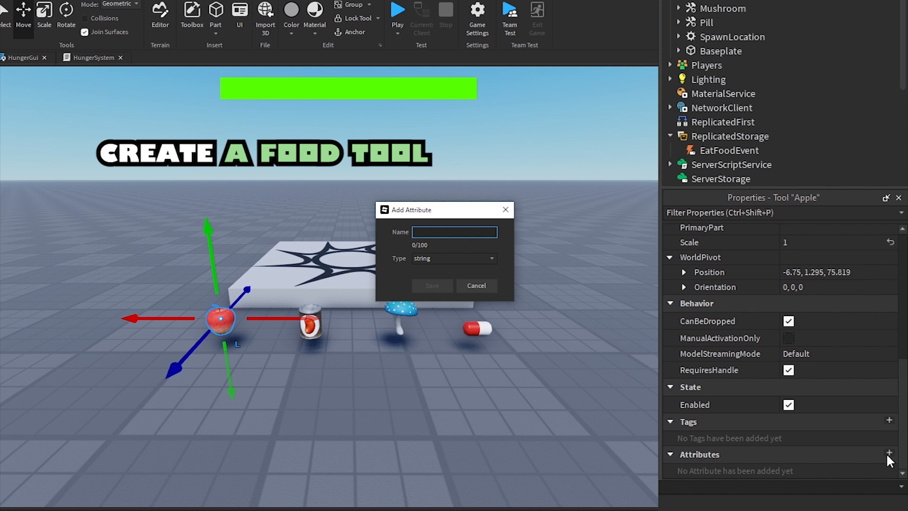
text(HungerValue)
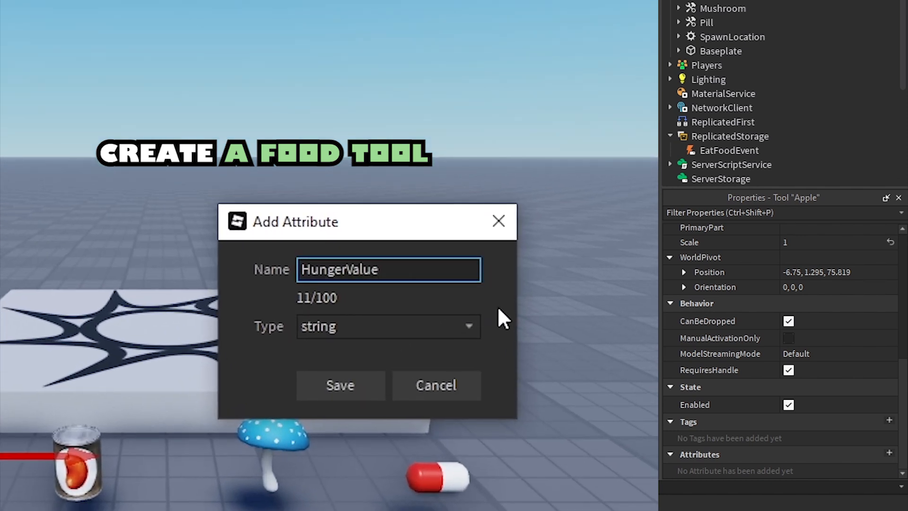
click(387, 326)
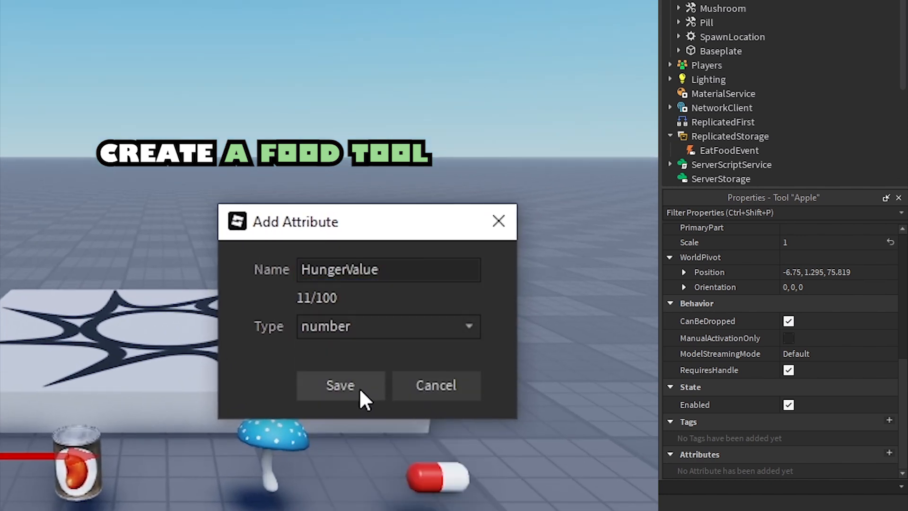
click(340, 385)
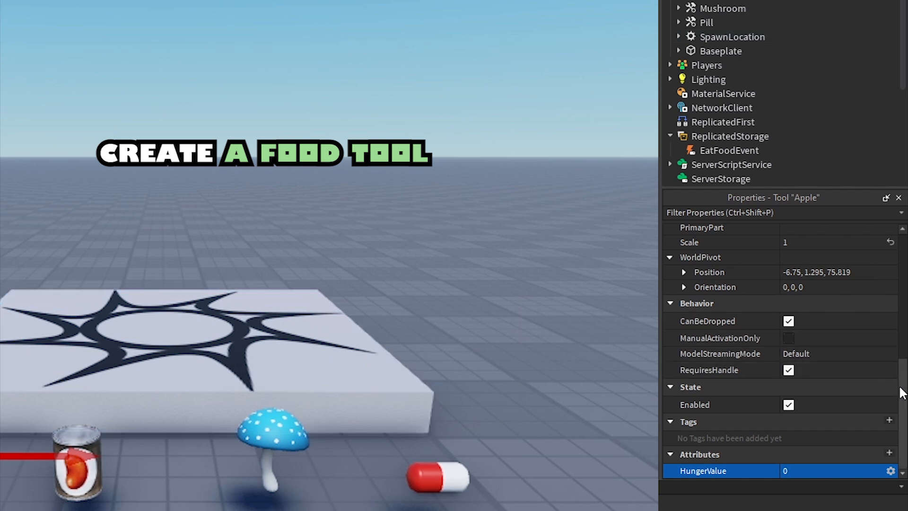
Step: Add a second attribute named HealthEffect to the Apple tool
click(887, 451)
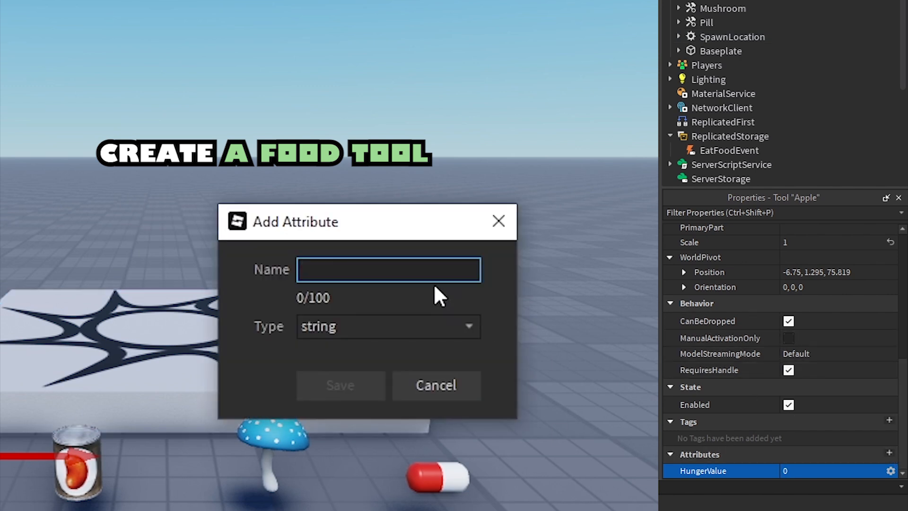
text(HealthEffect)
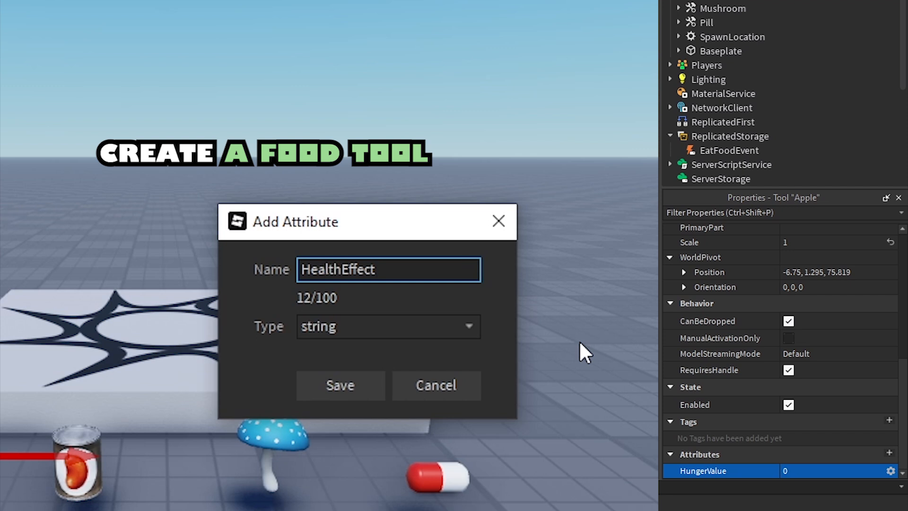
click(340, 385)
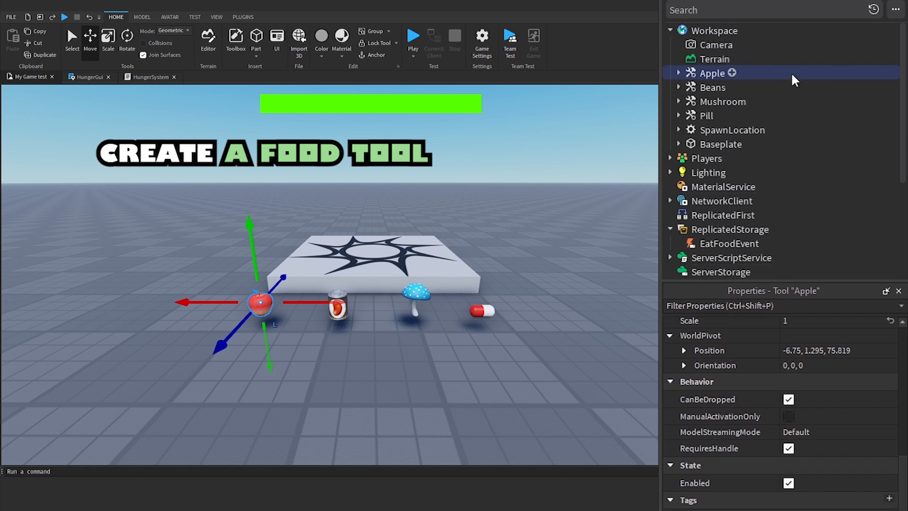
Step: Insert a LocalScript into the Apple tool and name it FoodClient
click(736, 72)
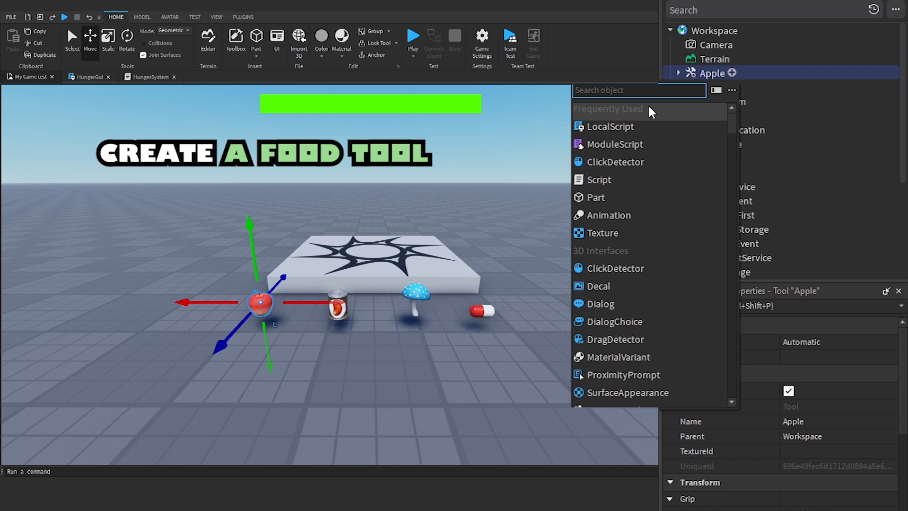
click(610, 127)
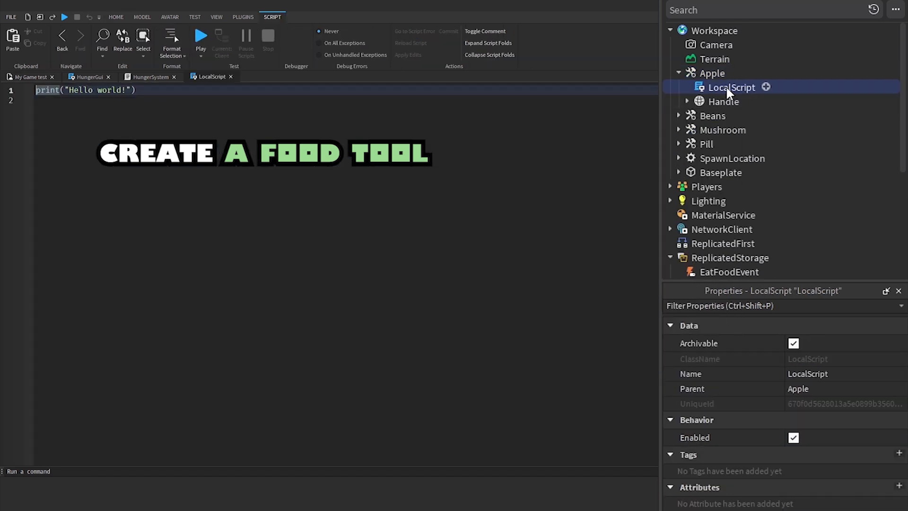
double_click(731, 87)
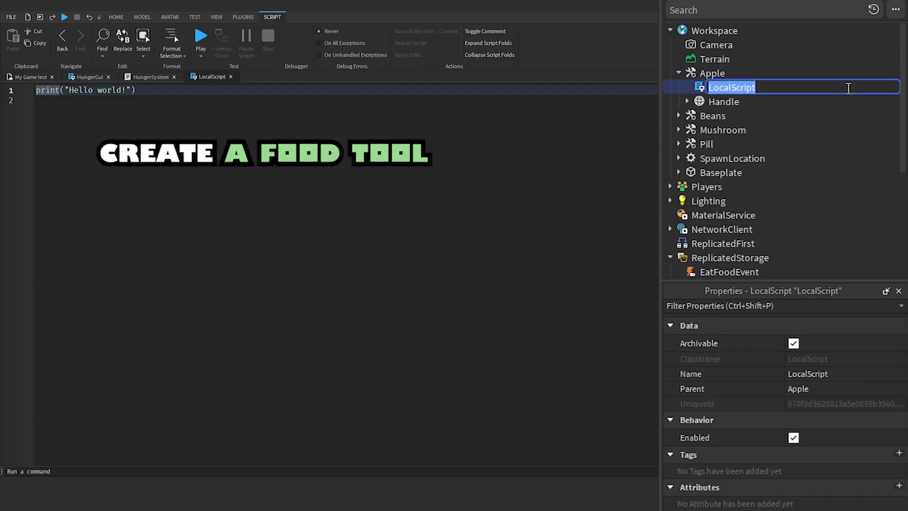
text(FoodClient)
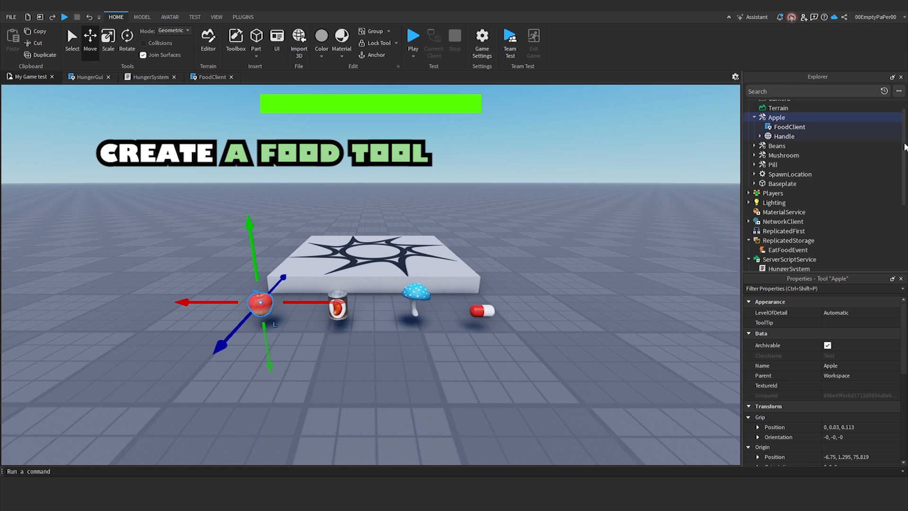
Step: Insert a Script into ServerScriptService and name it FoodServer
scroll(down, 3)
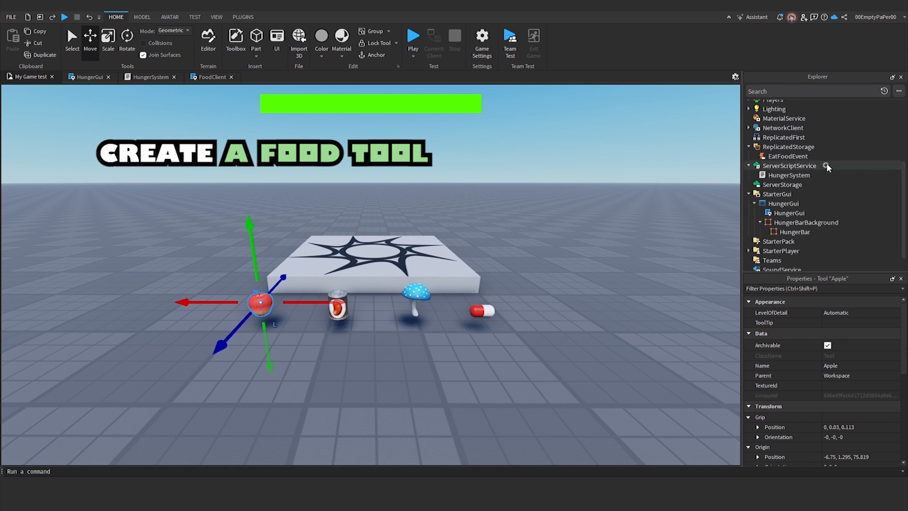
click(825, 165)
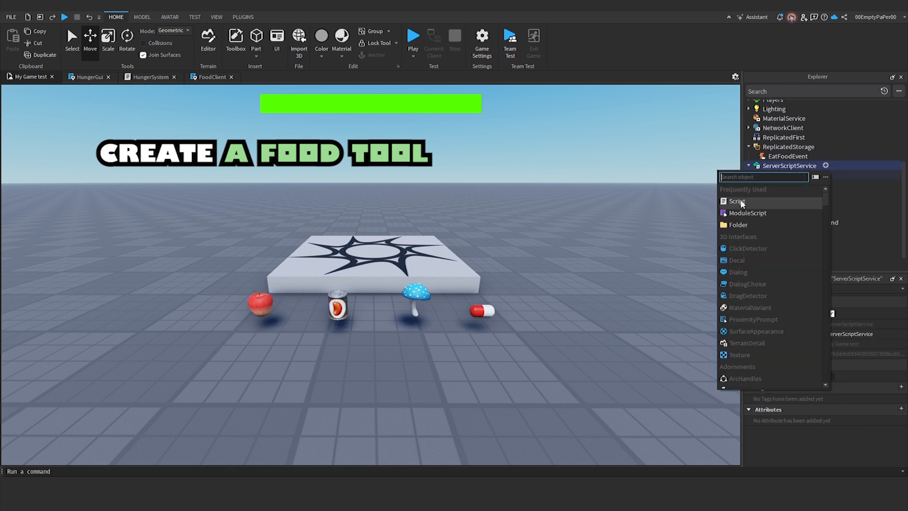
click(735, 201)
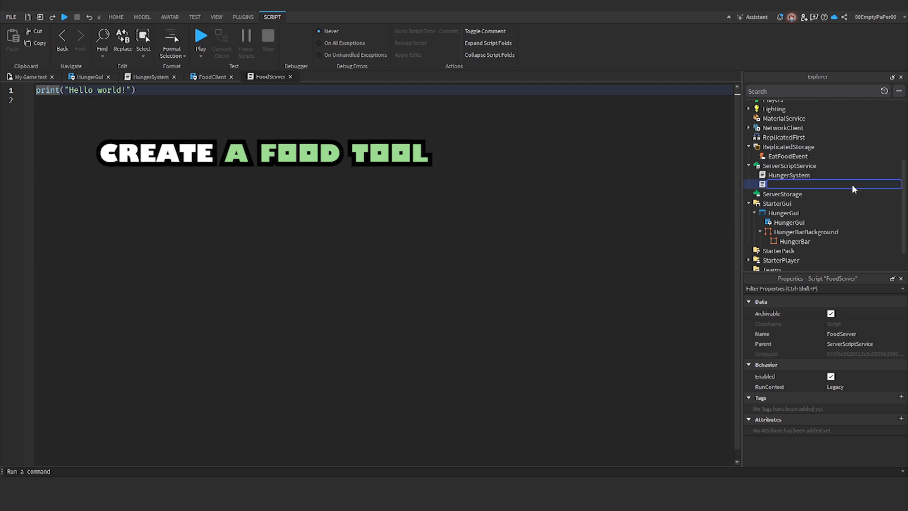
text(FoodServe)
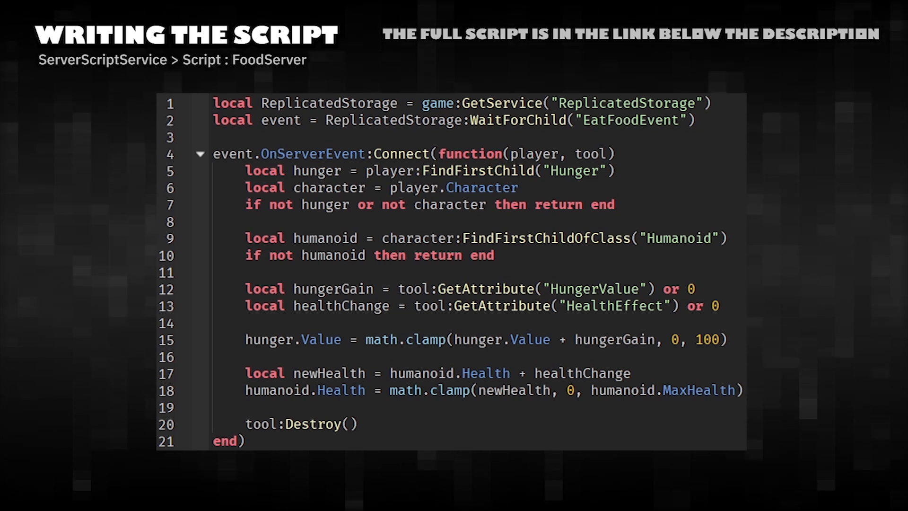
Step: Drag to add the OnServerEvent handler using HungerValue, HealthEffect and tool:Destroy()
drag(214, 103, 694, 120)
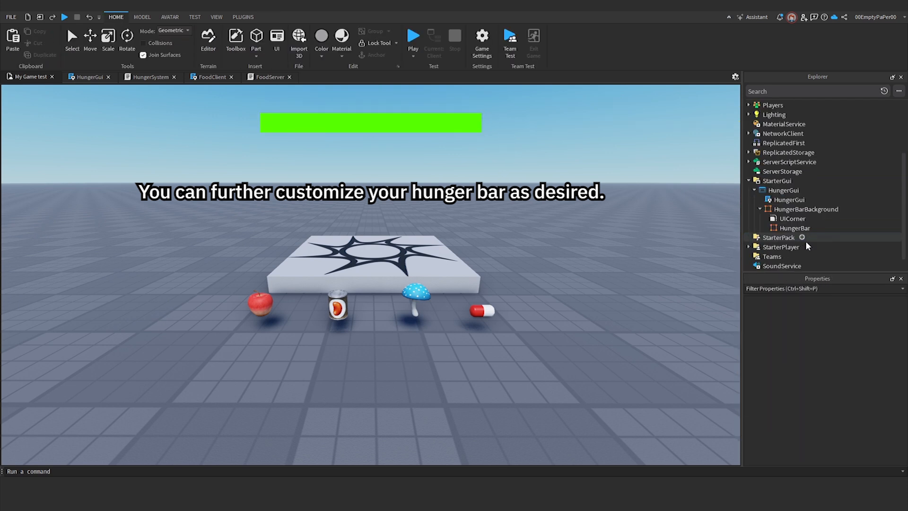
Step: Open the HungerGui LocalScript from the Explorer in the script editor
click(850, 209)
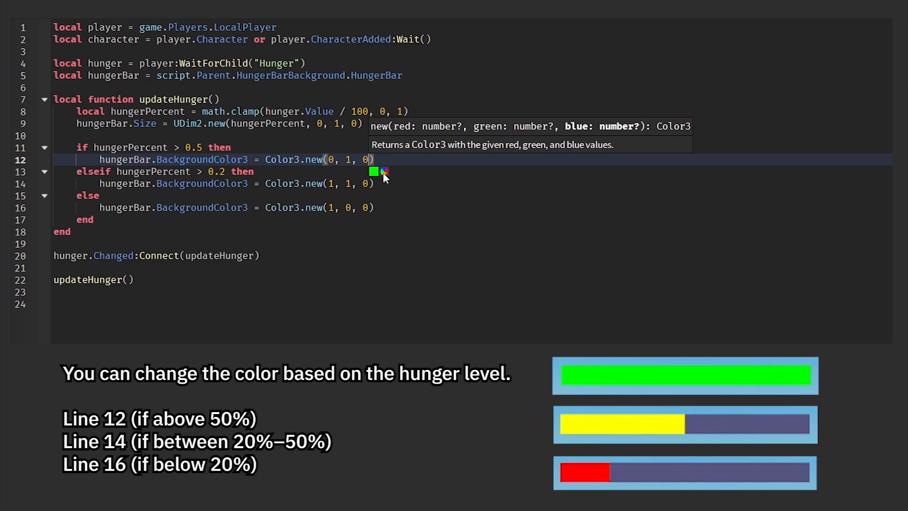
Step: Recolour the hunger bar to orange (1, 0.667, 0) and (1, 0.333, 0), confirming red below 20%
click(384, 171)
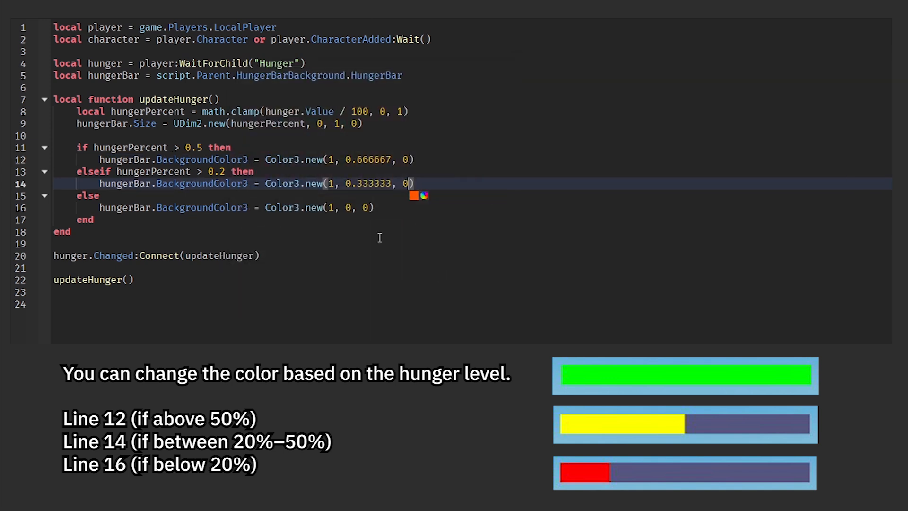
click(413, 196)
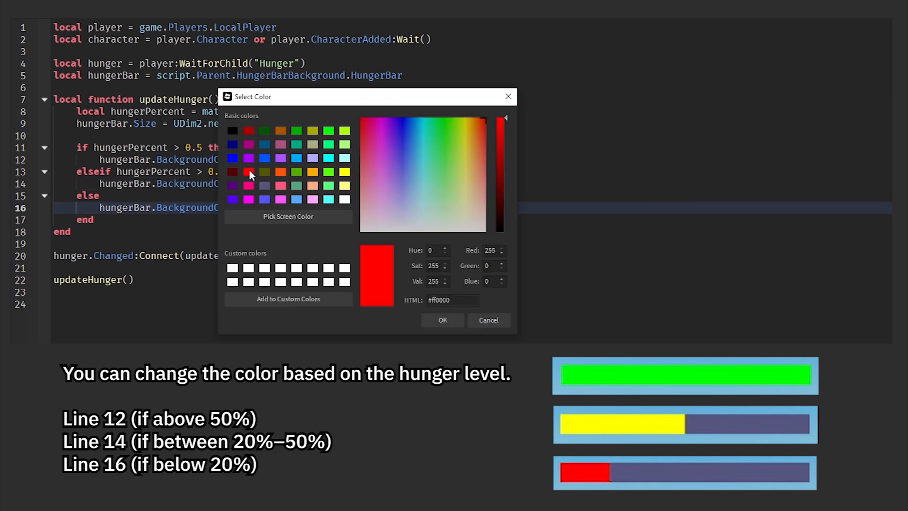
click(442, 320)
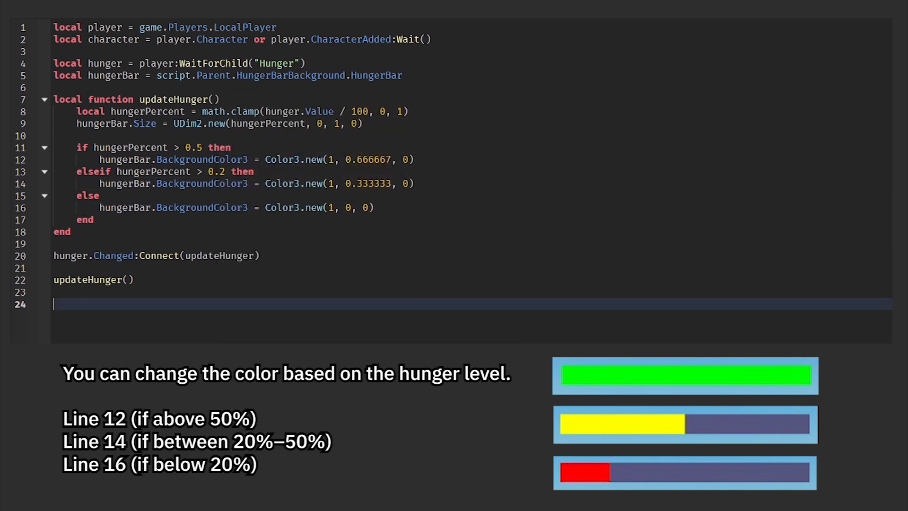